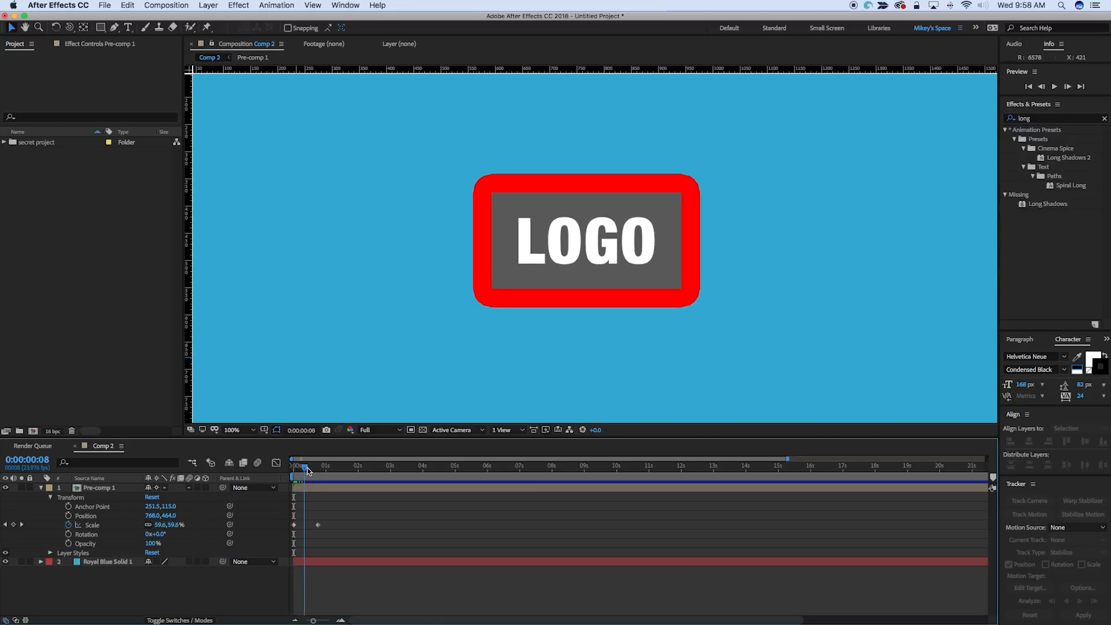
- Scrub the timeline back and forth to compare the Size 34.1 stroke as the logo shrinks
drag(303, 465, 309, 465)
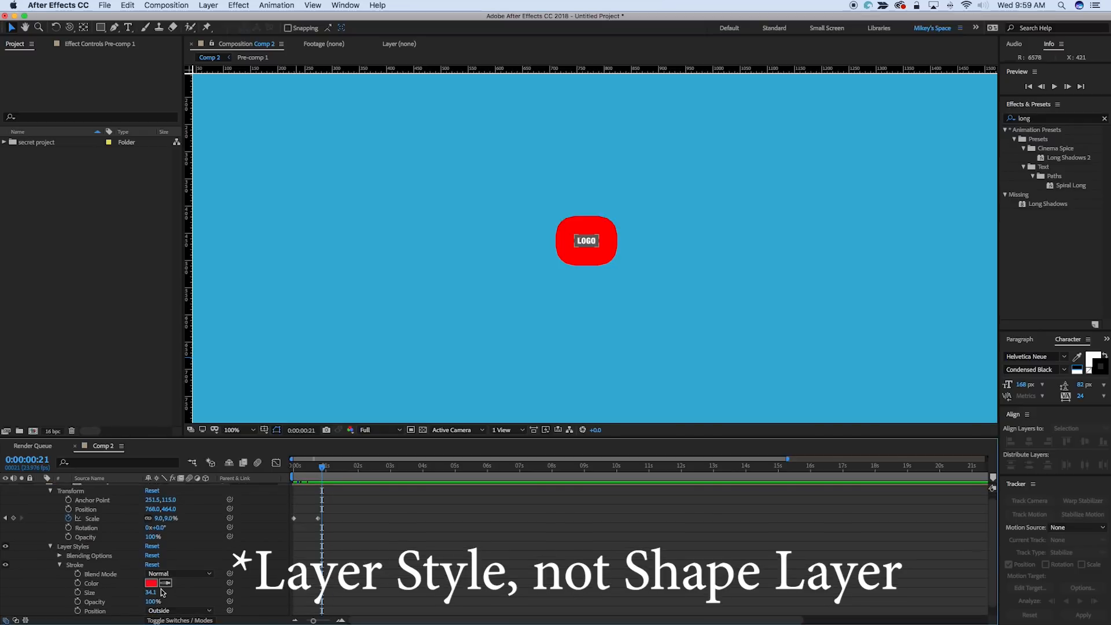
drag(321, 465, 294, 466)
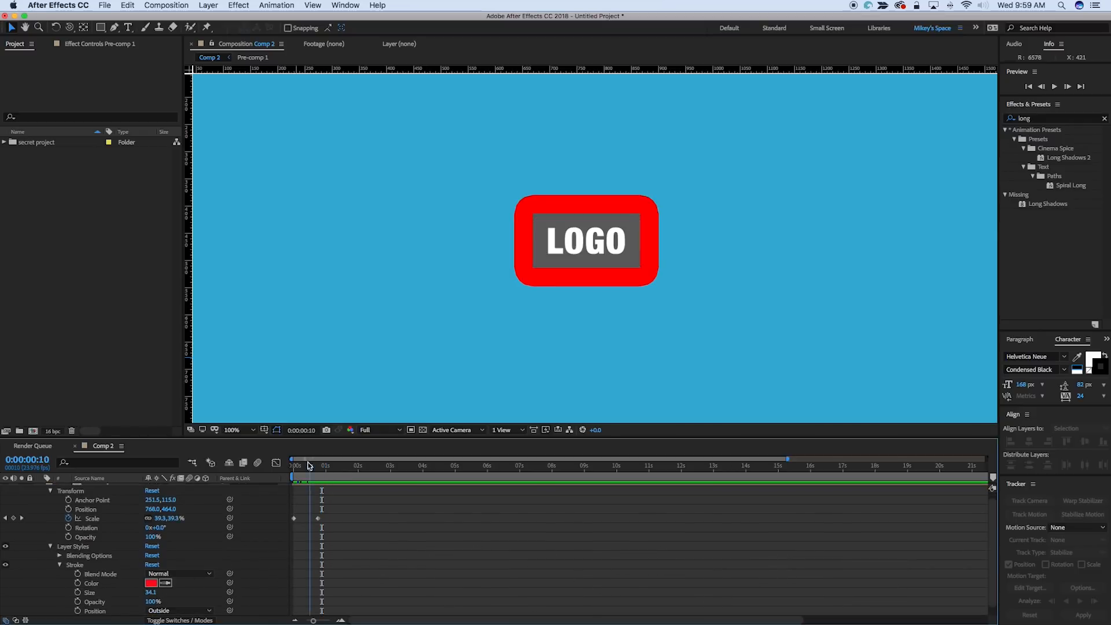
drag(308, 465, 292, 466)
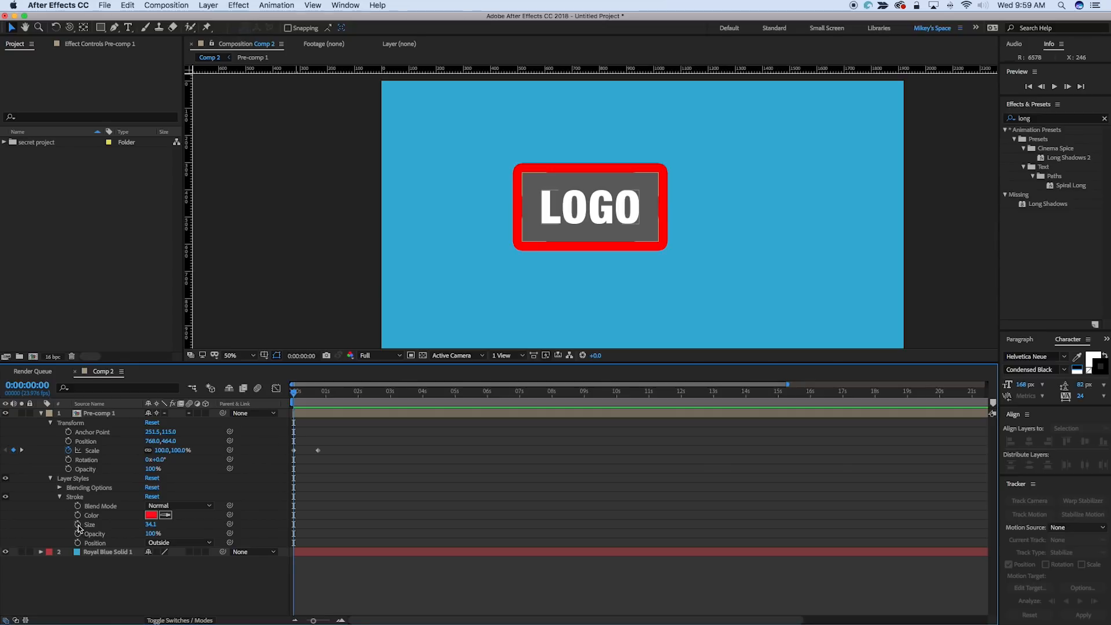
mouse_move(77, 525)
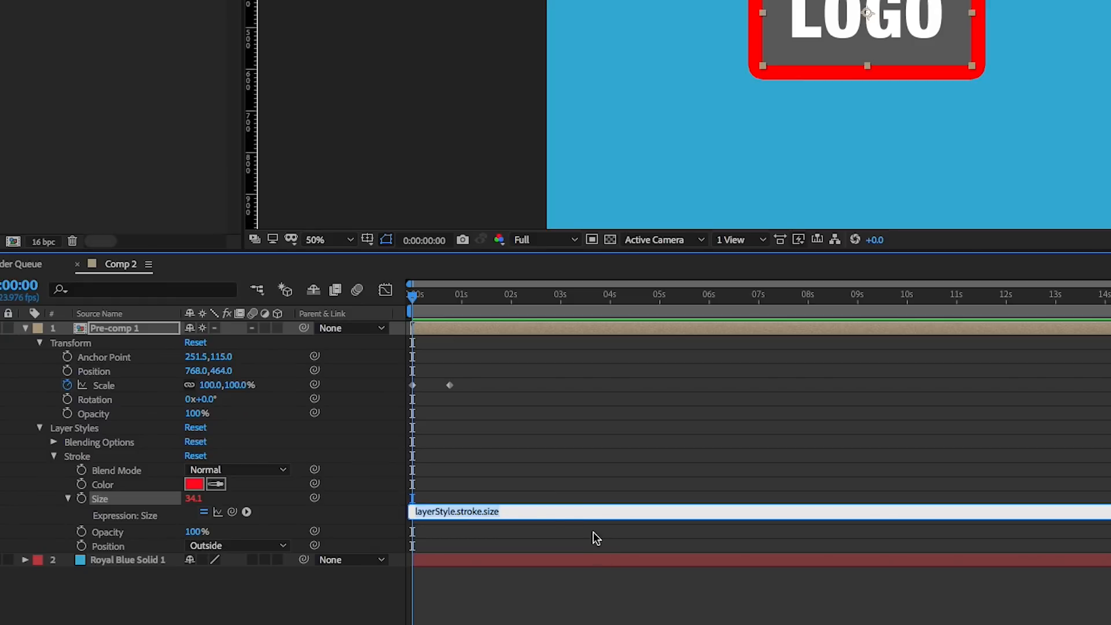
mouse_move(531, 502)
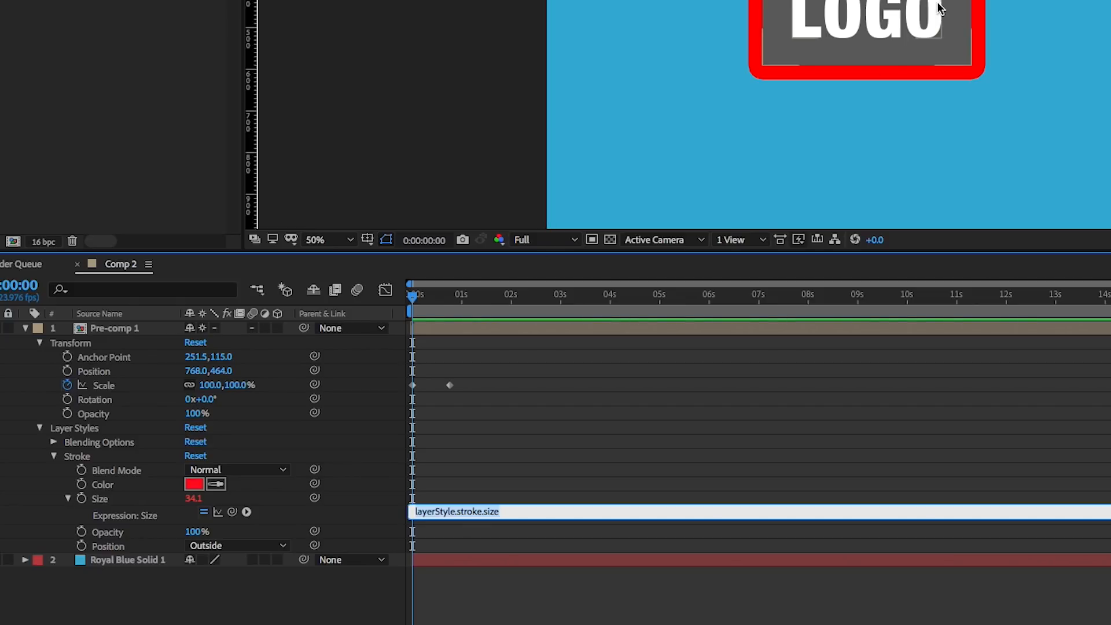
mouse_move(186, 422)
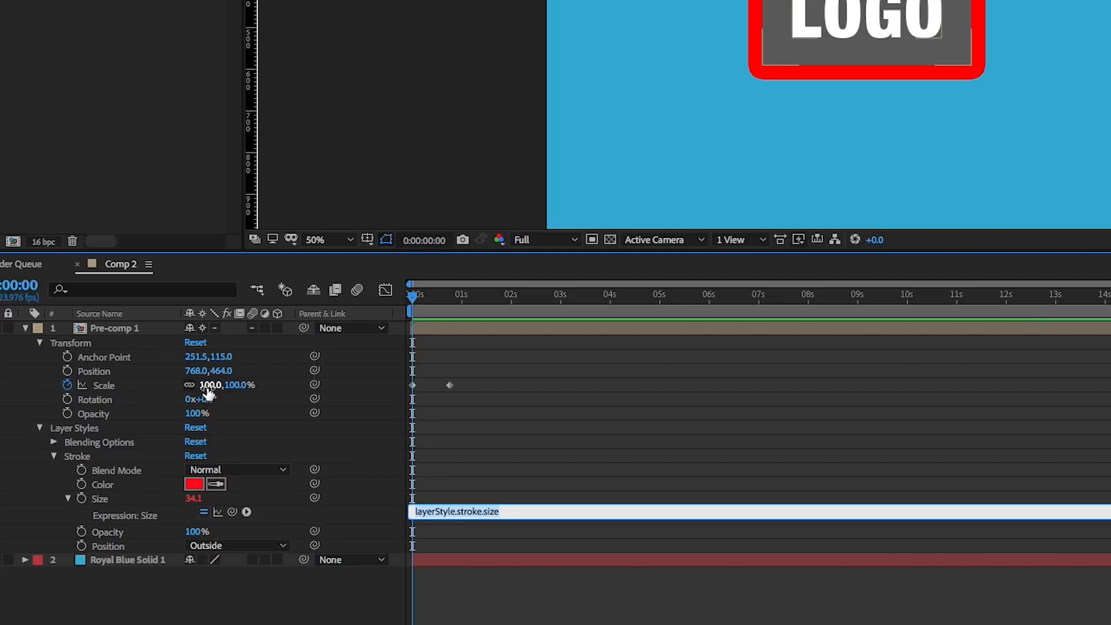
mouse_move(479, 507)
text(value)
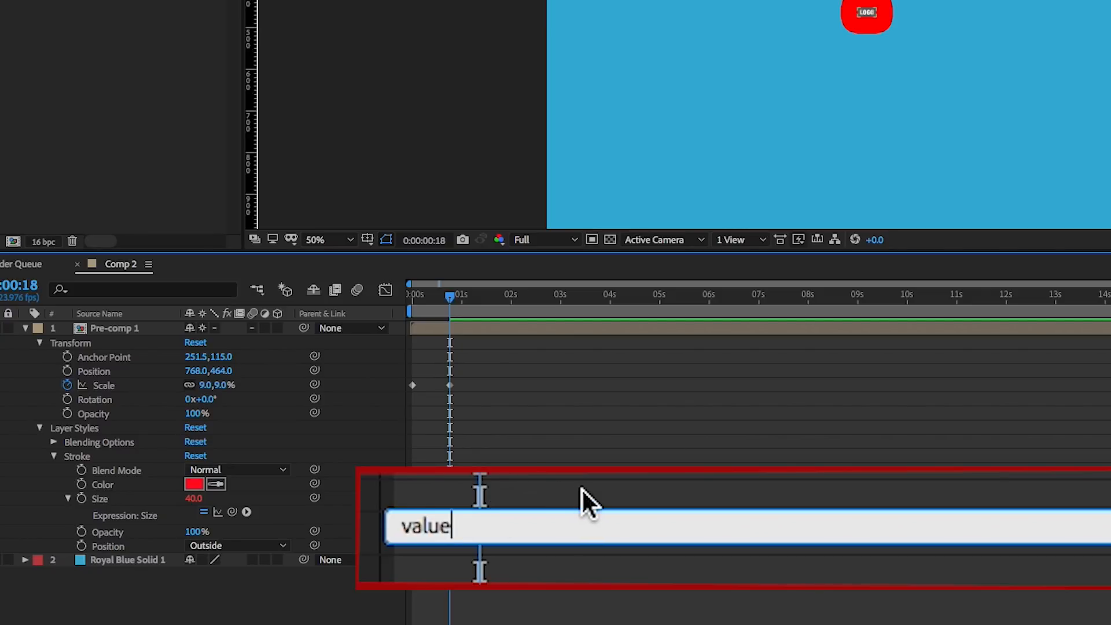
- Type value*(transform.scale[0]/100) as the stroke Size expression
text(*)
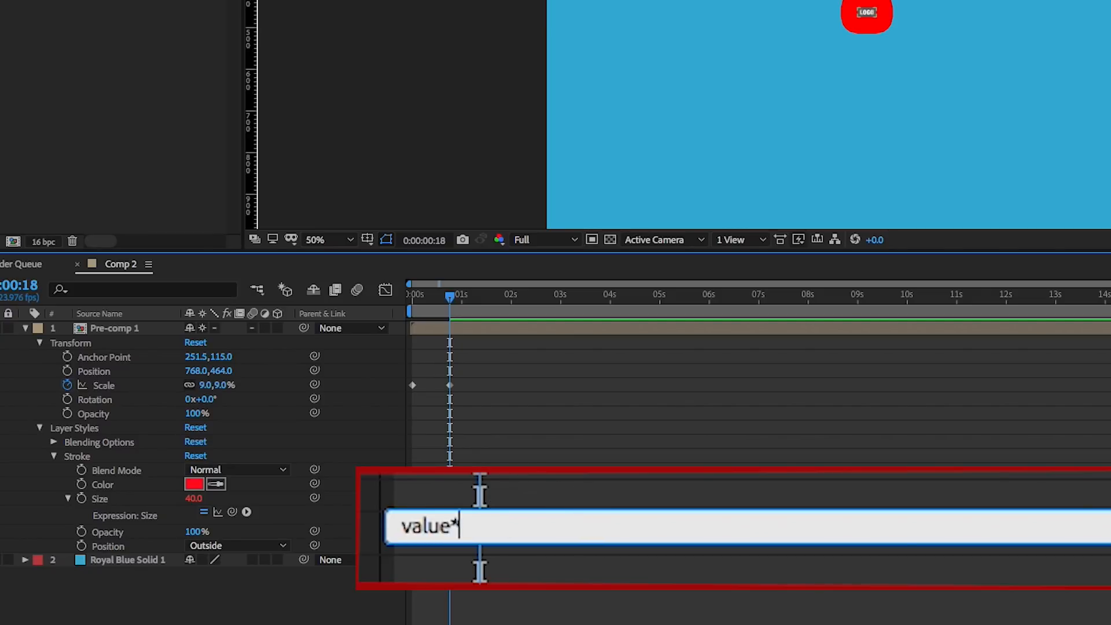
text(())
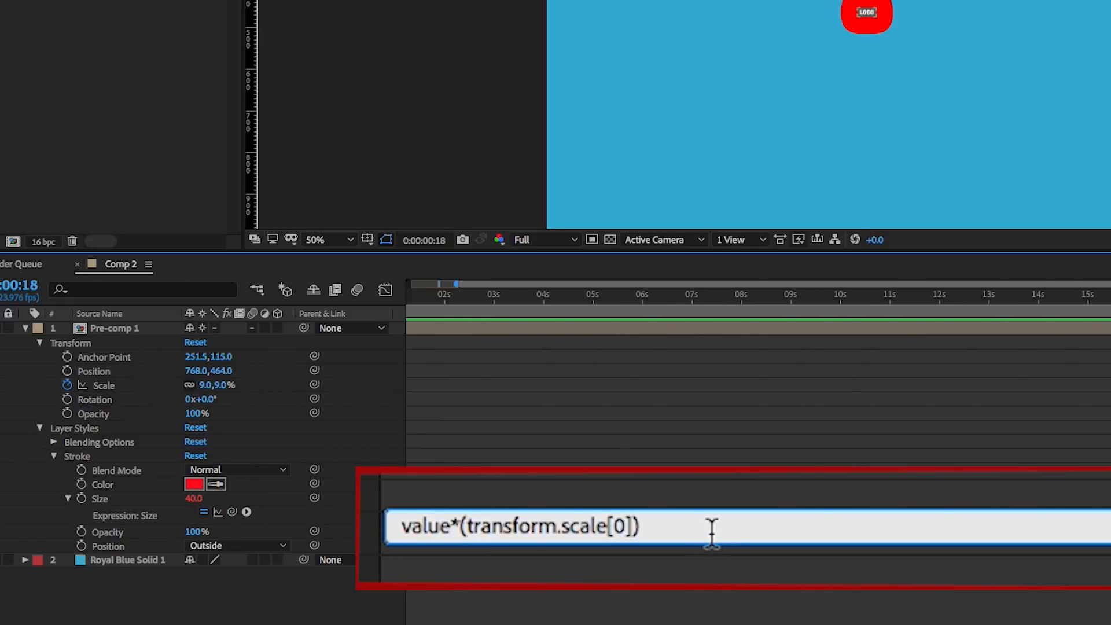
text(/100)
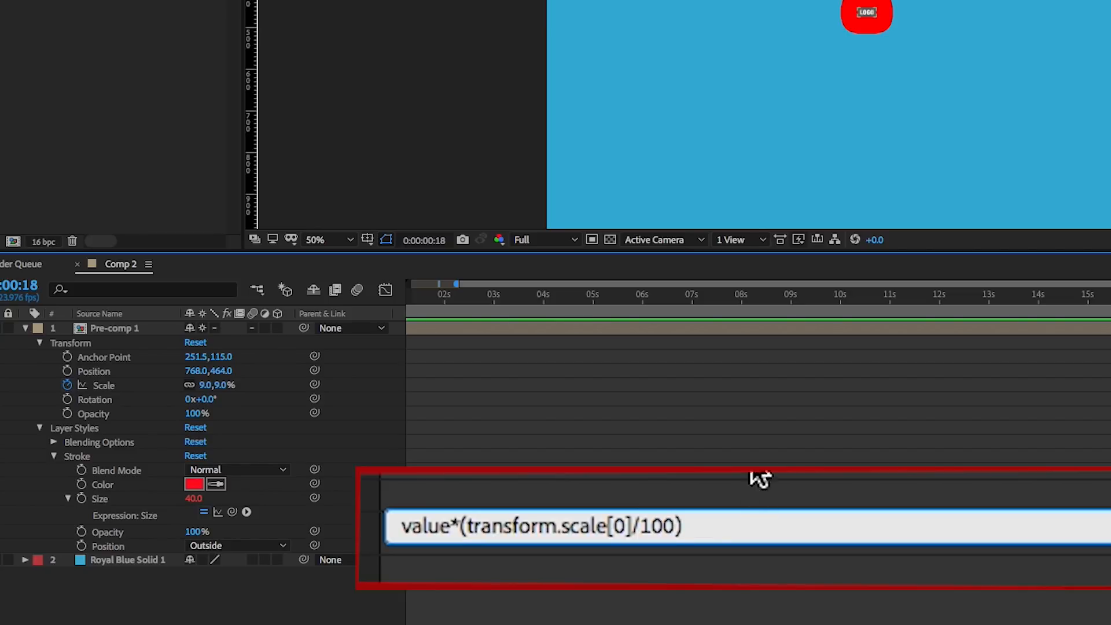
mouse_move(477, 505)
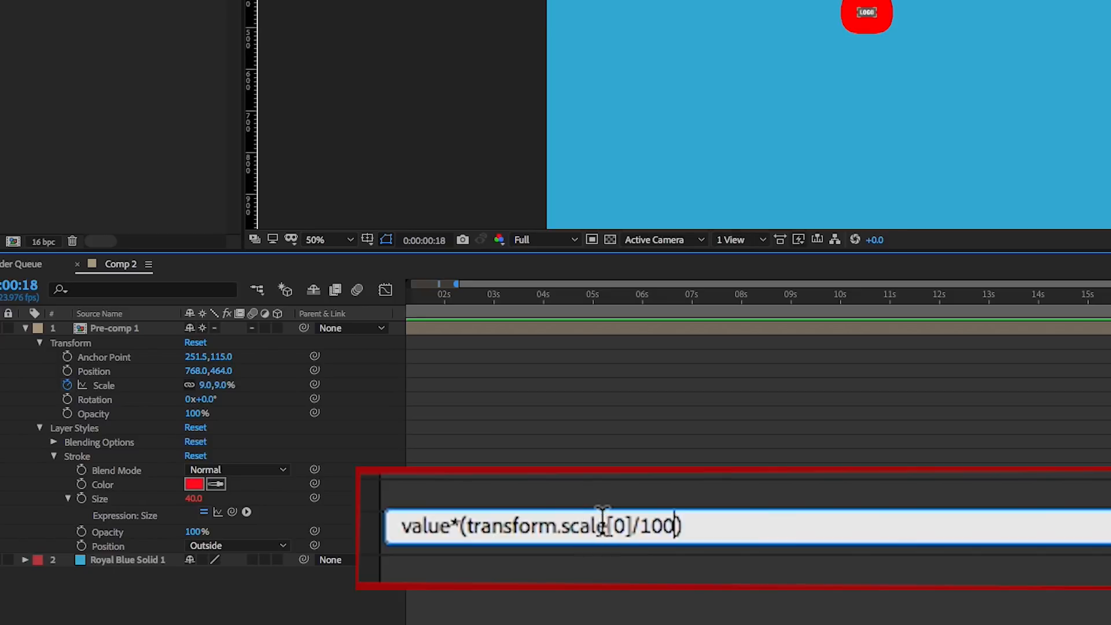
mouse_move(609, 528)
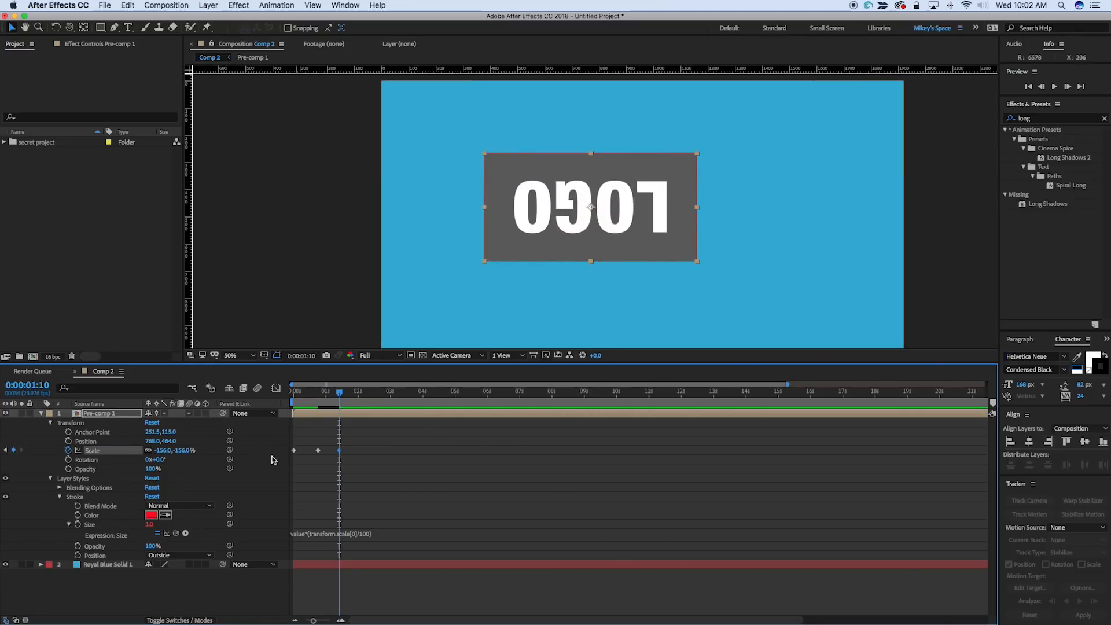
mouse_move(512, 151)
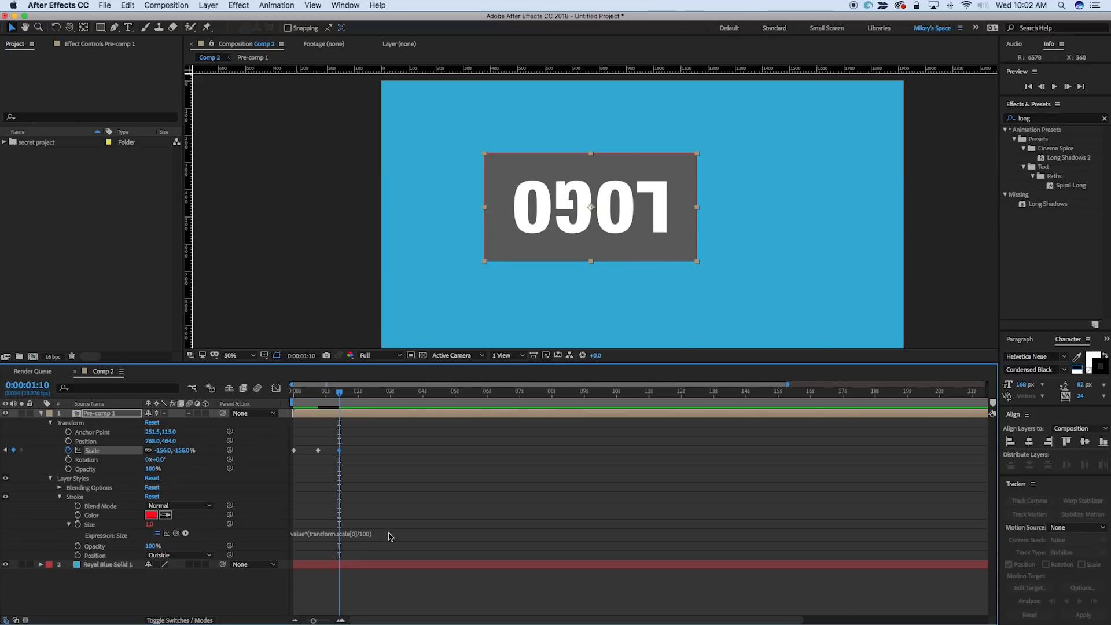
- Select the stroke Size expression field to edit it
click(334, 534)
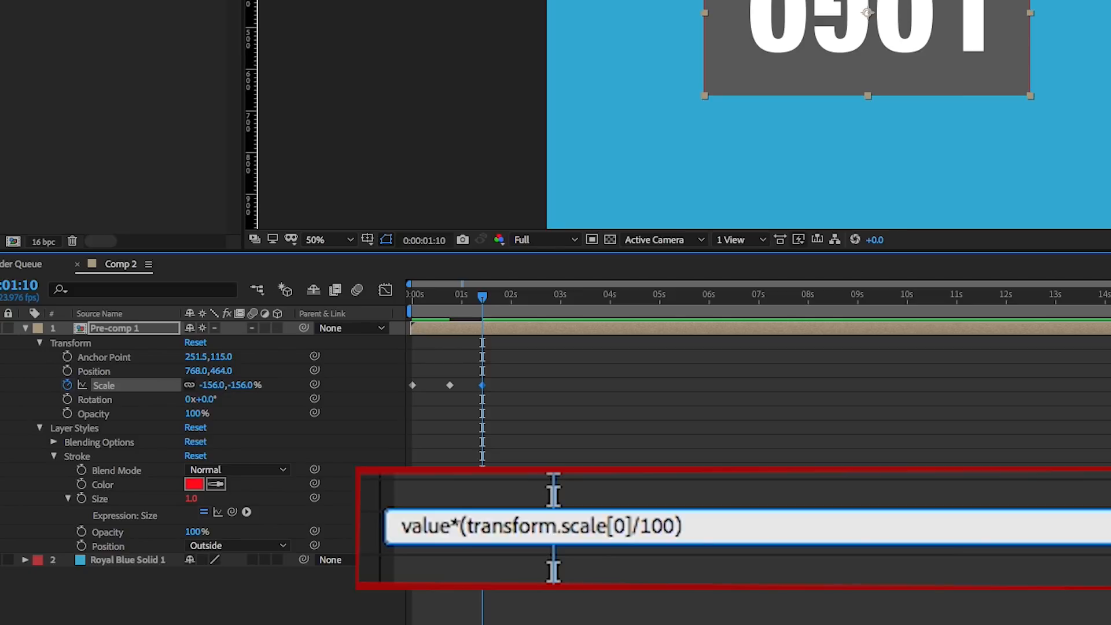
- Insert Math.abs before the scale term in the stroke Size expression
text(Math)
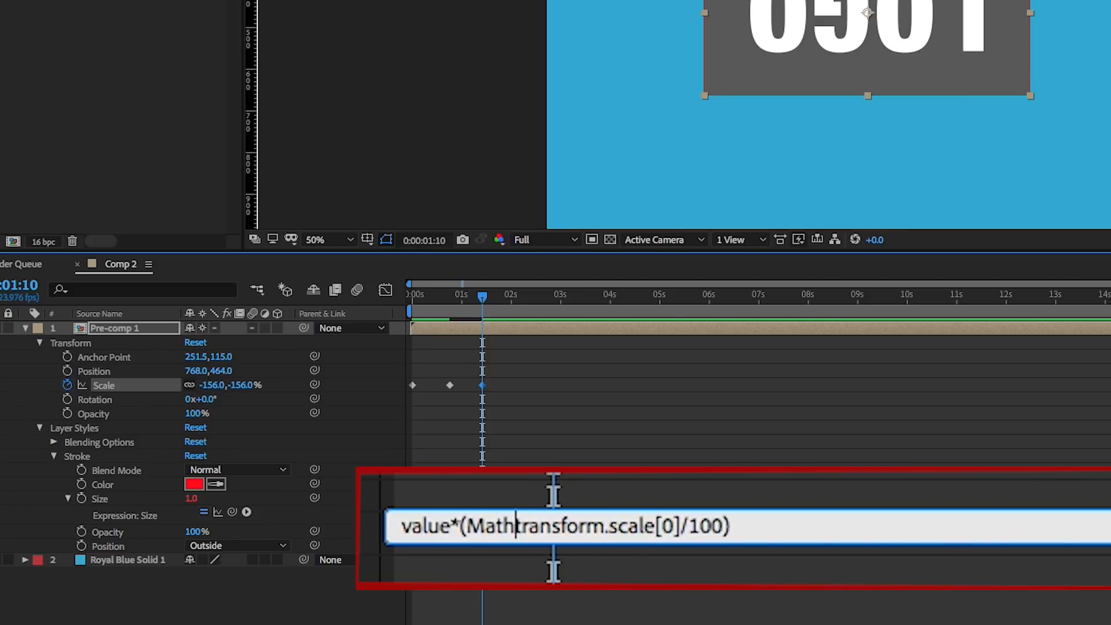
text(.abs()
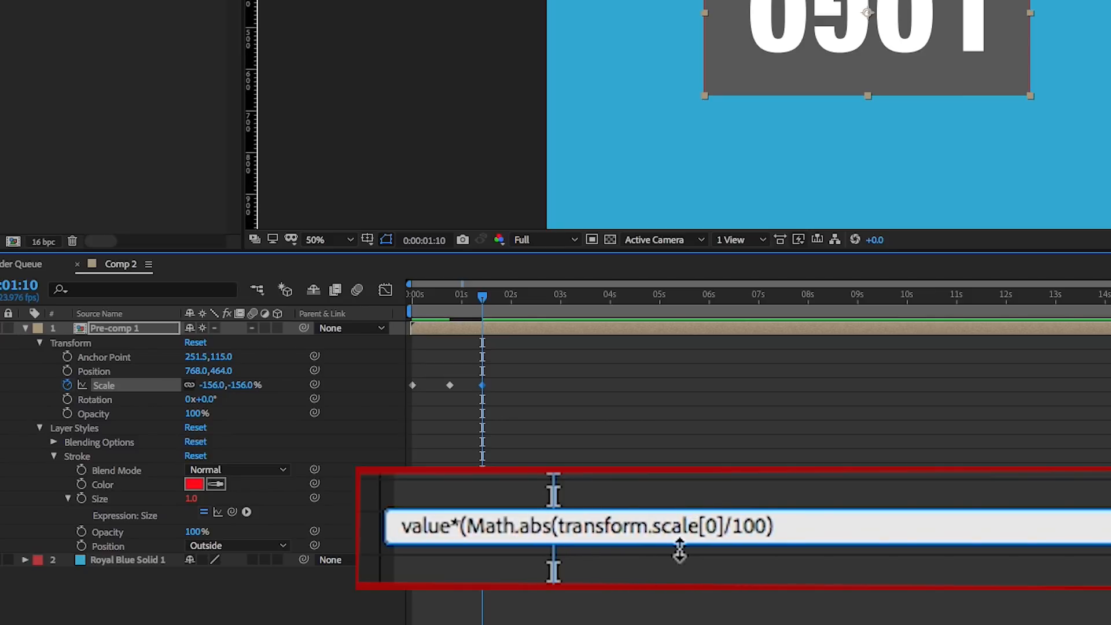
mouse_move(850, 520)
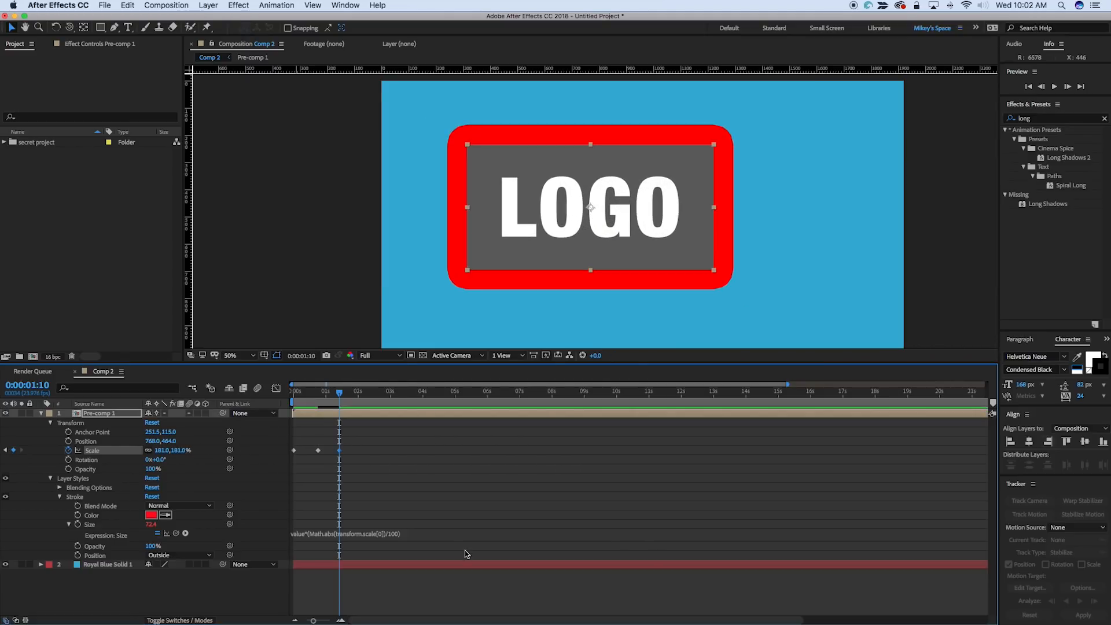
- Apply the Math.abs expression, giving a Size 72.4 stroke at 181% scale
click(470, 392)
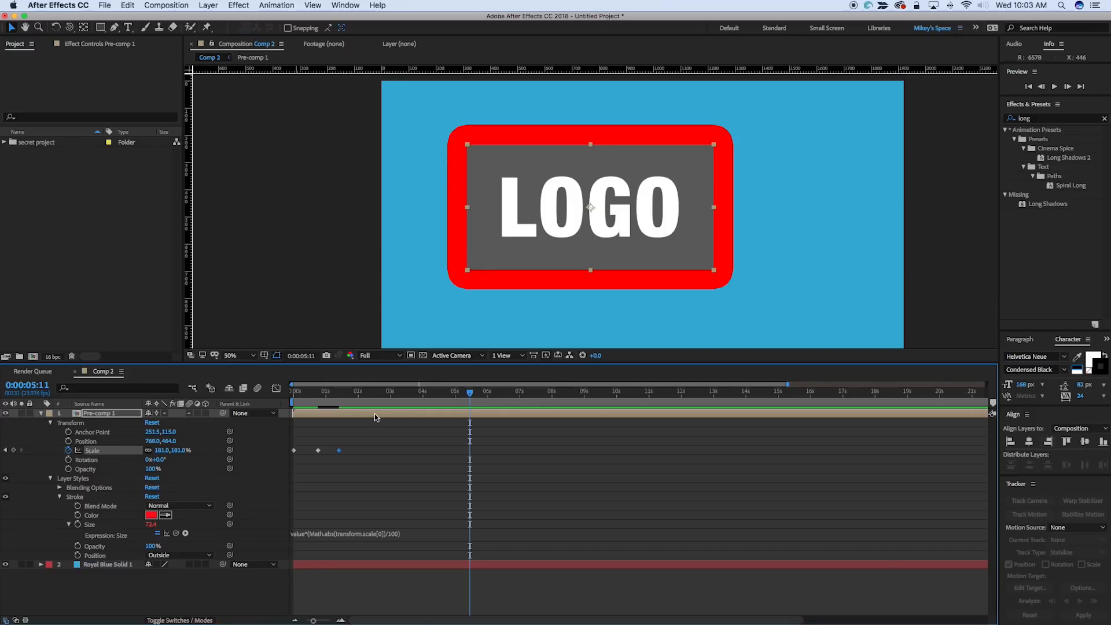
mouse_move(409, 392)
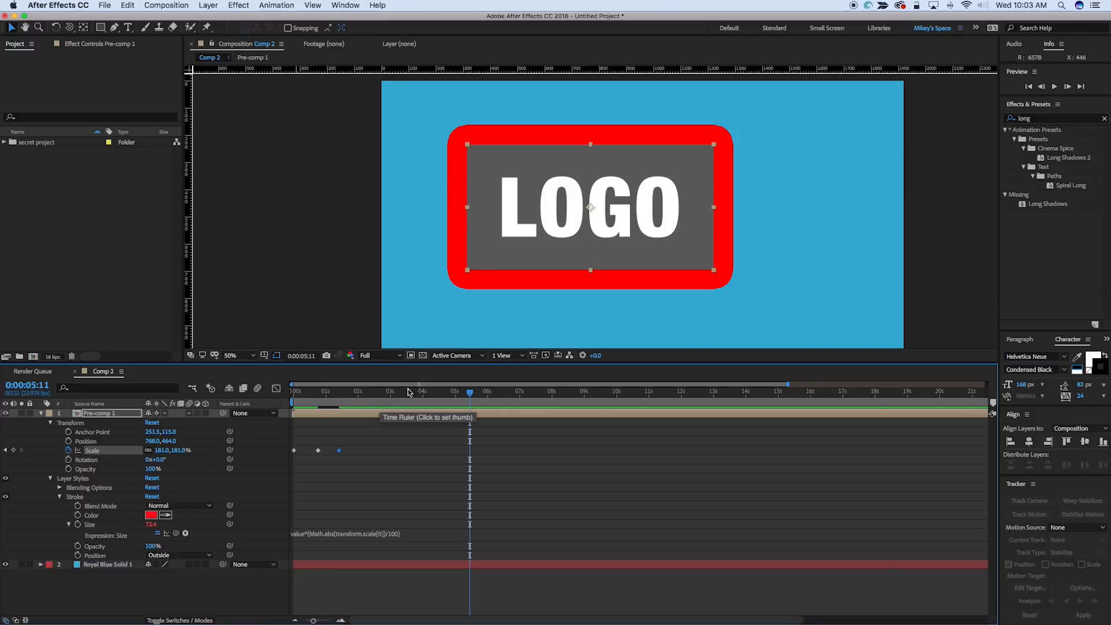